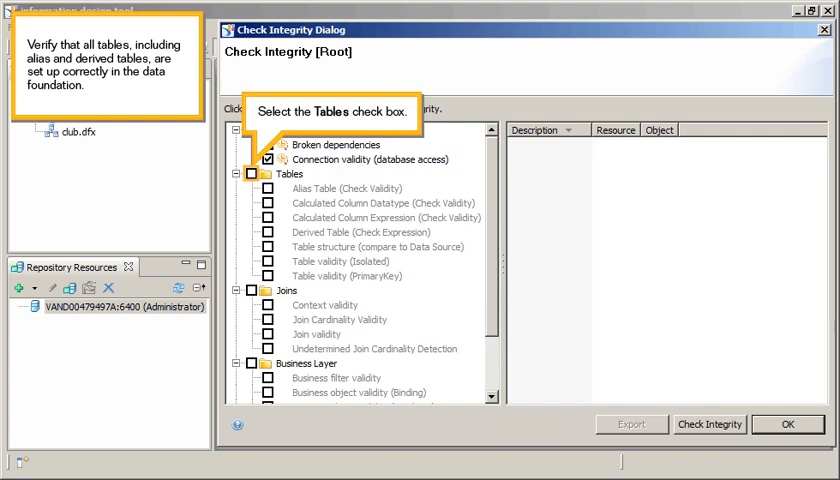
Step: Tick the Tables, Joins, and Parameters and Lists of Values integrity checks
left_click(271, 173)
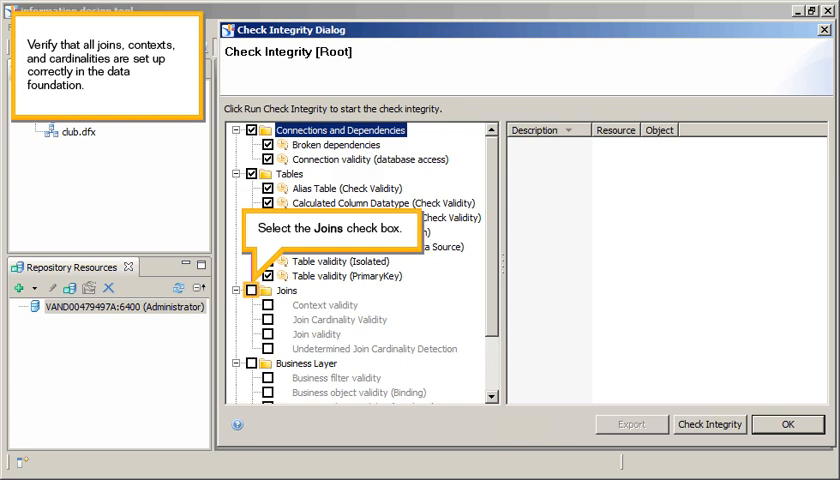
left_click(273, 290)
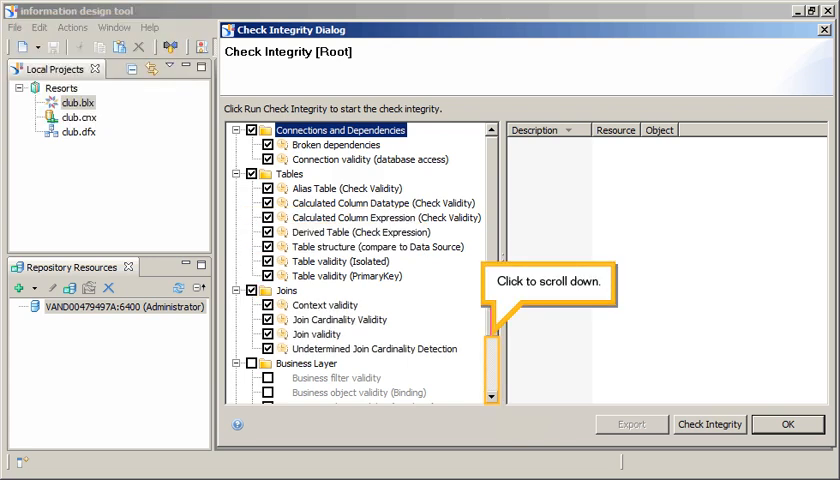
scroll("down", 3)
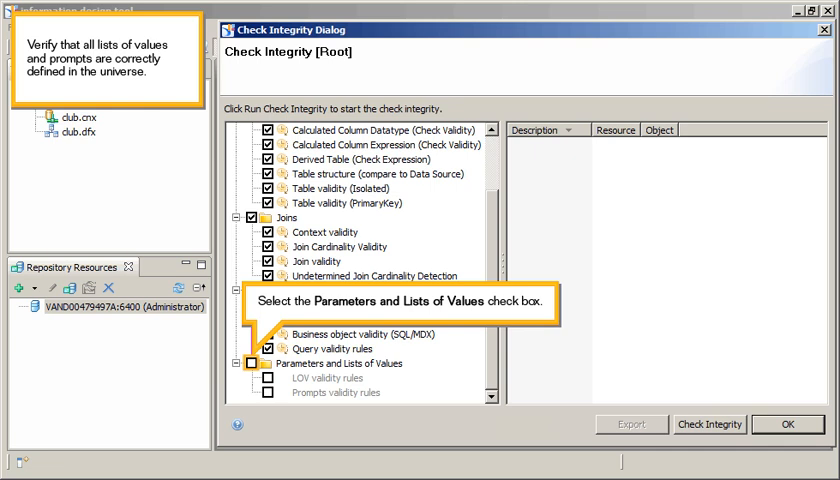
left_click(262, 363)
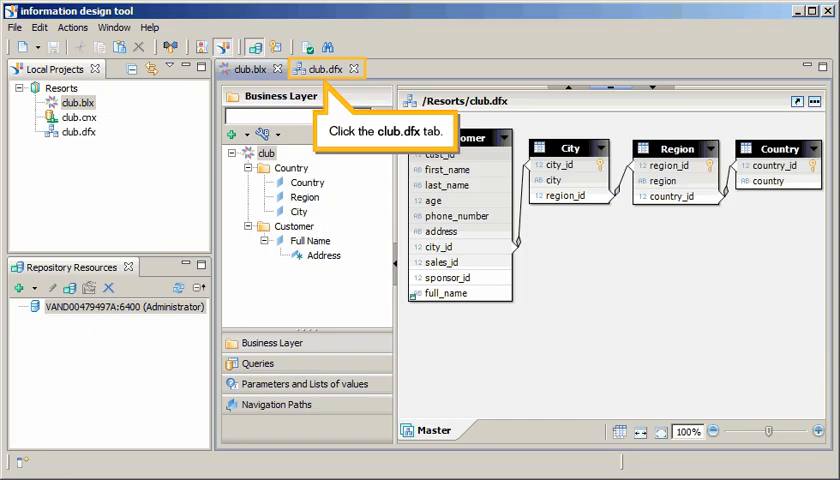
Step: Set Customer.cust_id as Primary key in club.dfx and save the data foundation
left_click(335, 68)
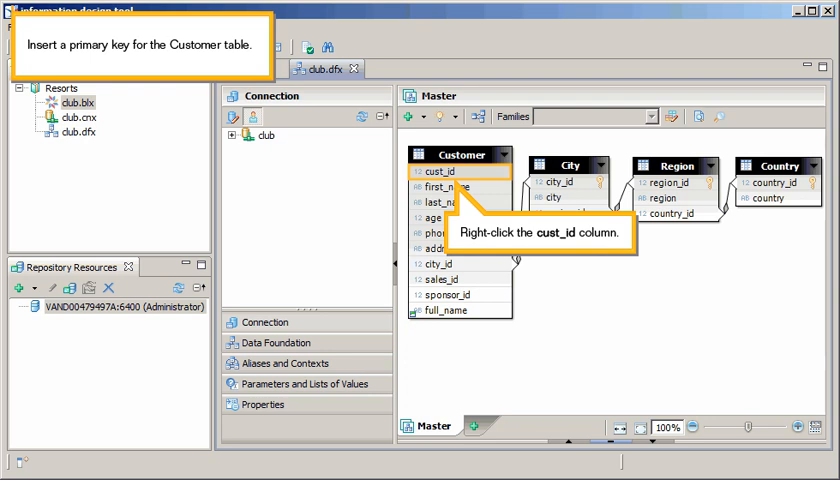
right_click(437, 172)
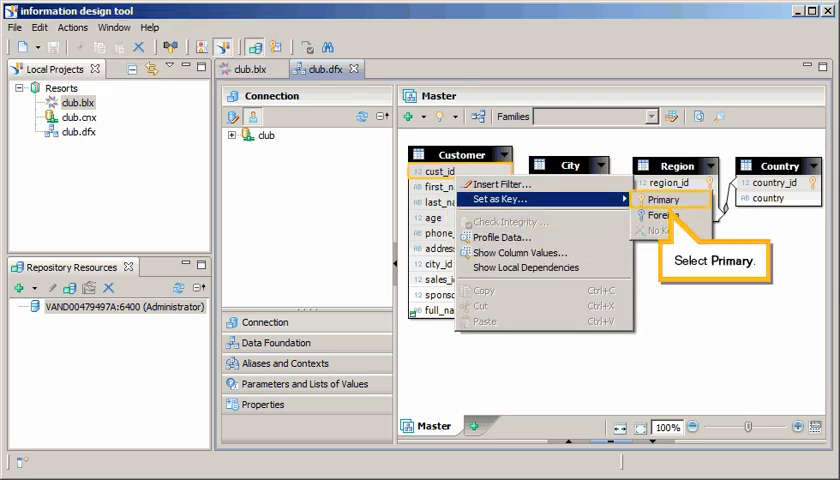
left_click(662, 199)
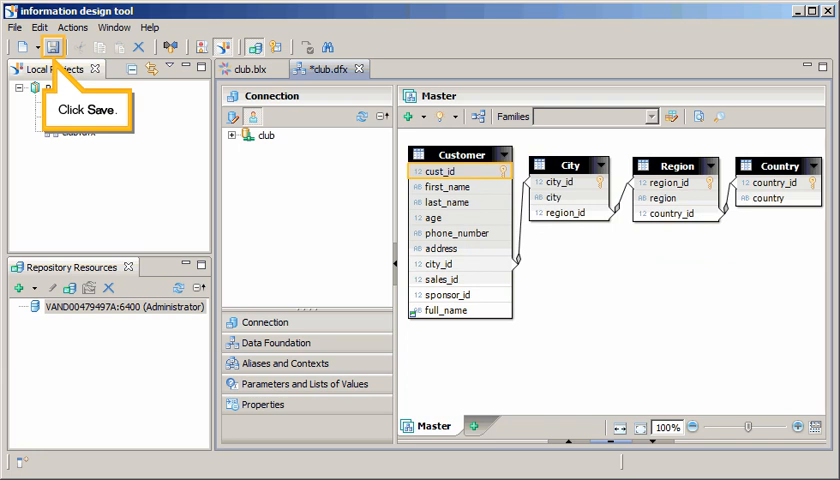
left_click(53, 47)
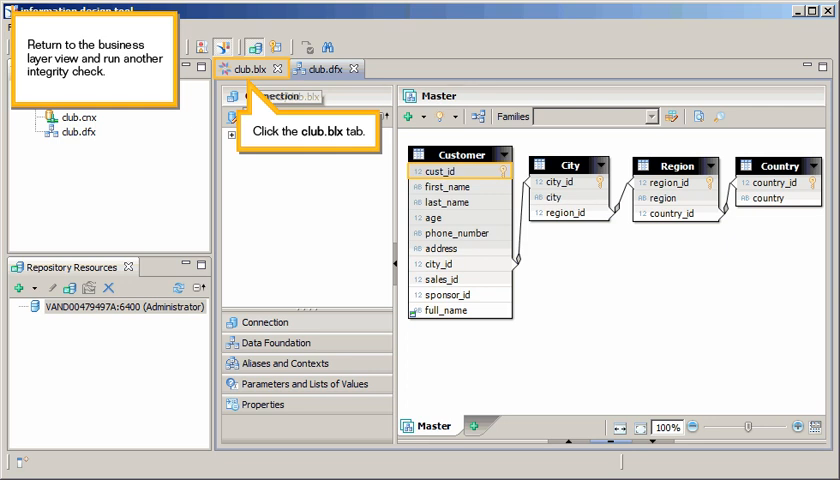
Step: Rerun the integrity check from the club.blx business layer with the chosen checks
left_click(244, 68)
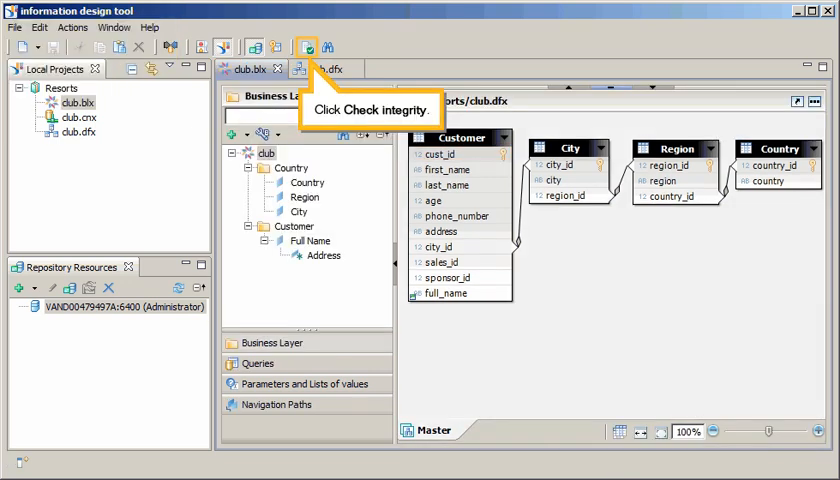
left_click(307, 47)
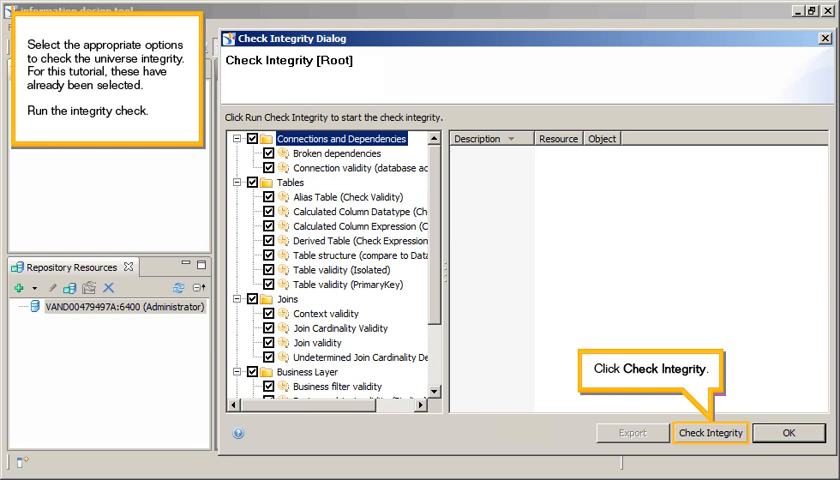
left_click(711, 432)
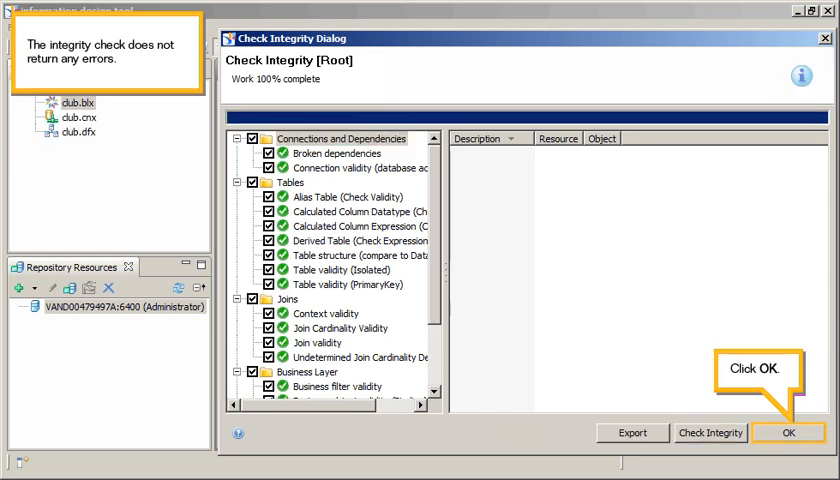